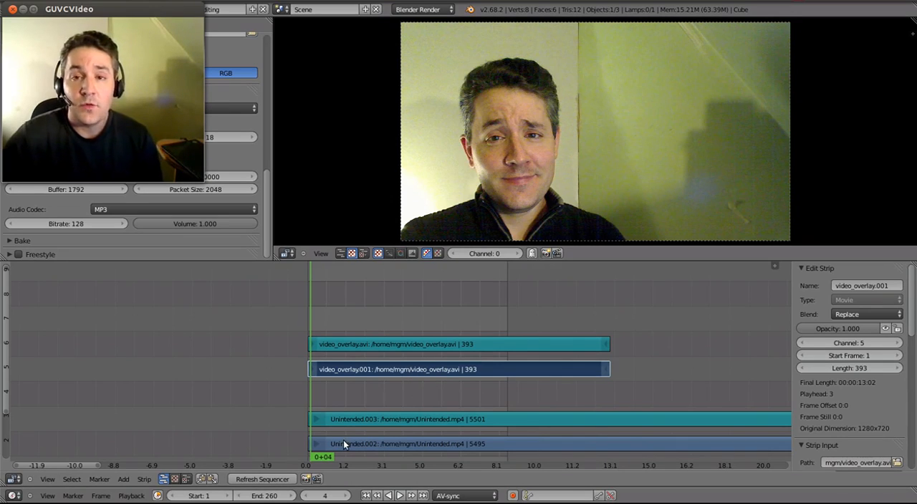
pyautogui.moveTo(283, 346)
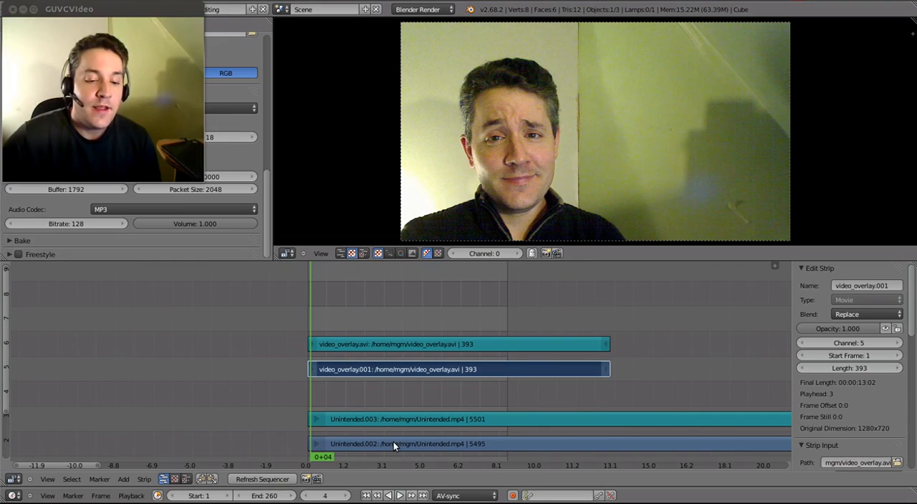
# Reselect the video_overlay.001 webcam strip and add a Transform effect strip on it
pyautogui.click(394, 443)
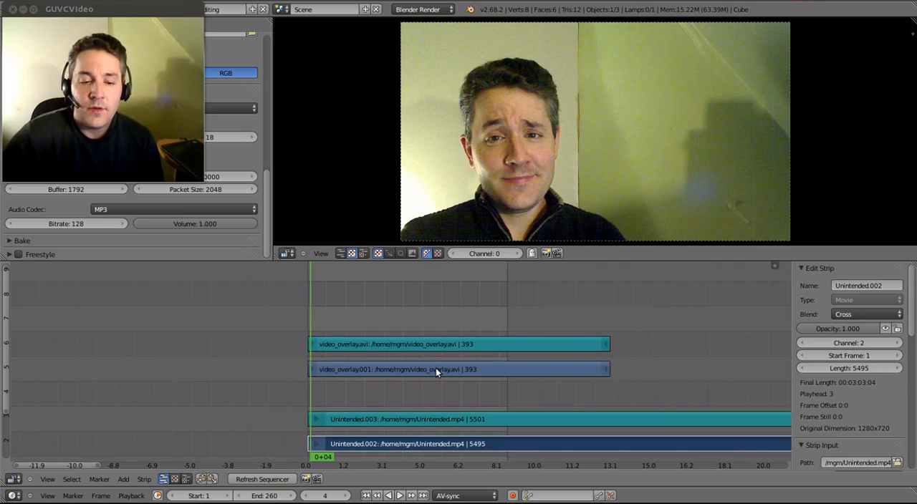
pyautogui.click(459, 369)
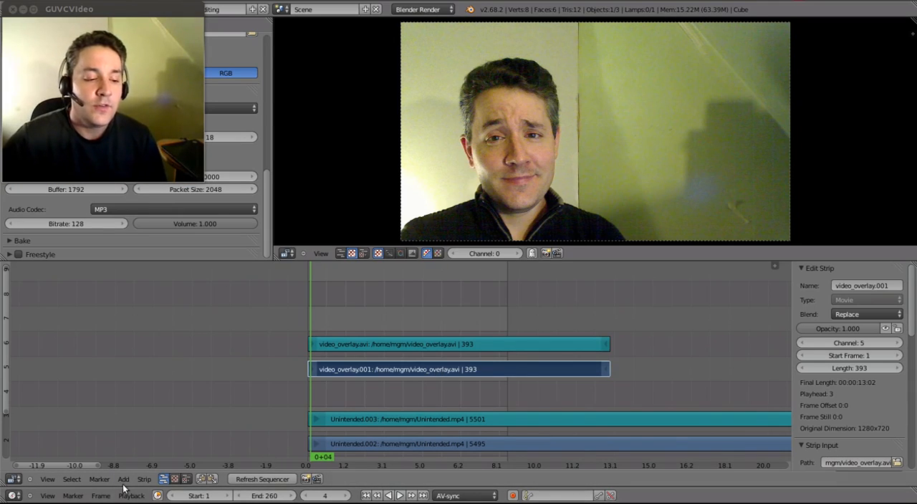
pyautogui.click(123, 480)
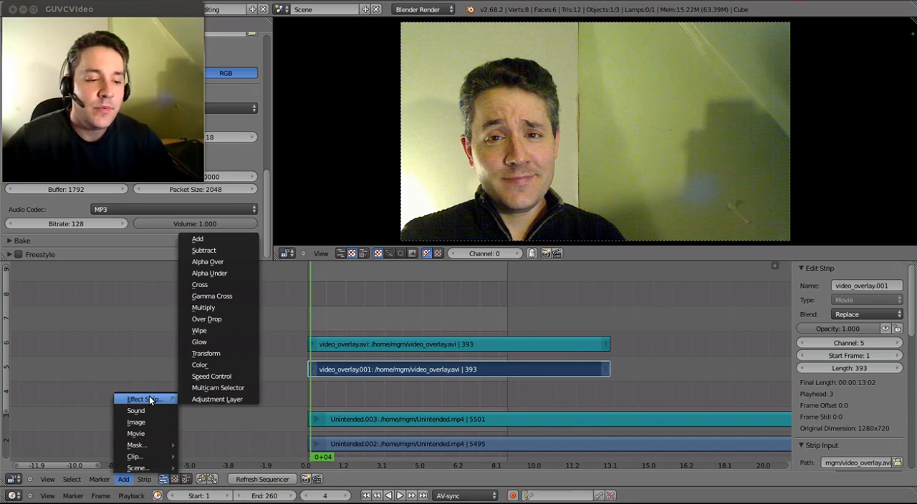
pyautogui.moveTo(205, 354)
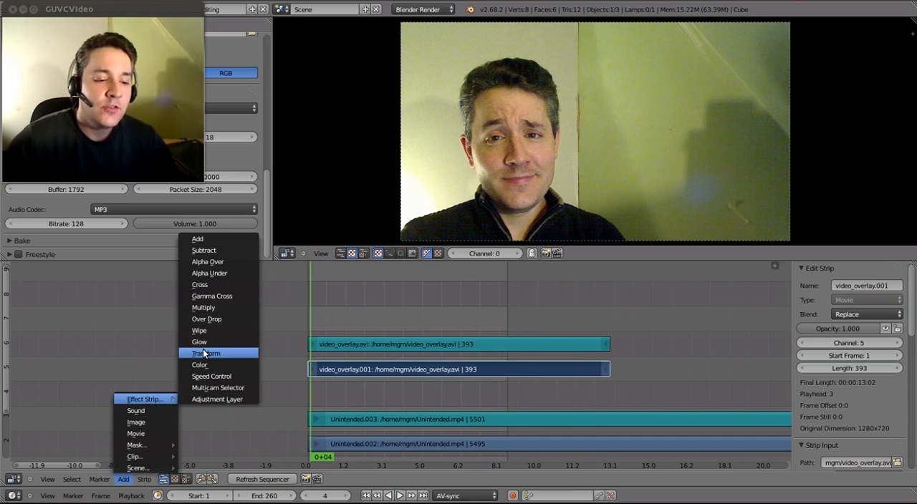
pyautogui.click(205, 353)
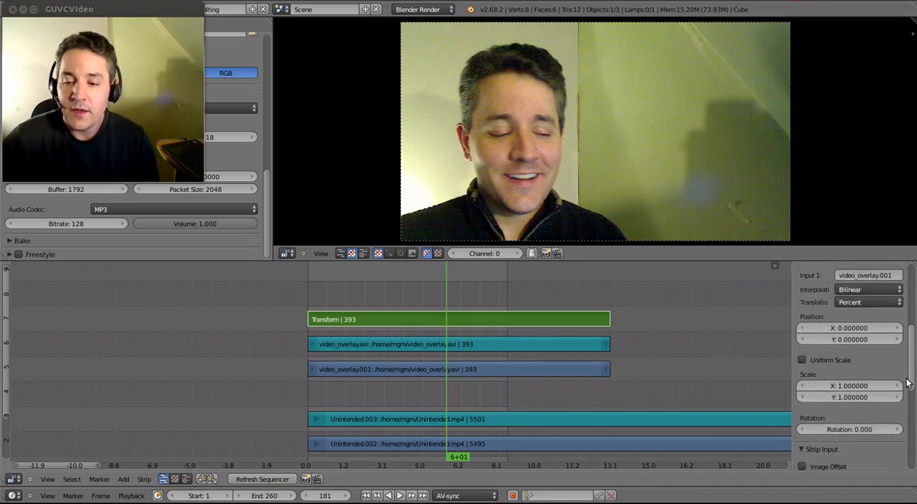
# Turn on Uniform Scale in the Transform strip's properties
pyautogui.scroll(-3)
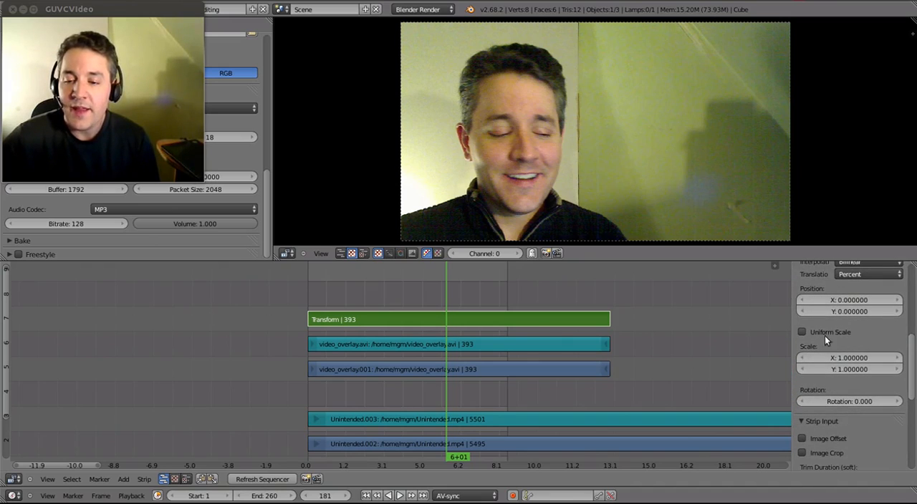
pyautogui.moveTo(802, 332)
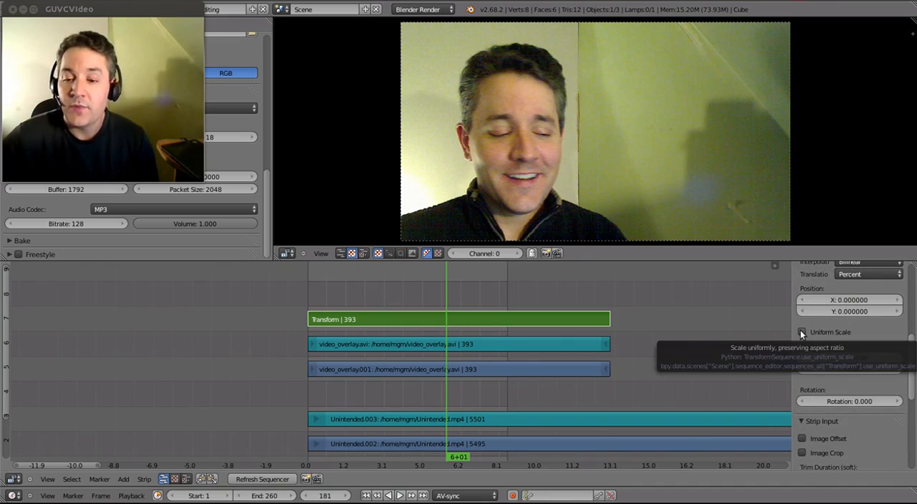
pyautogui.click(802, 331)
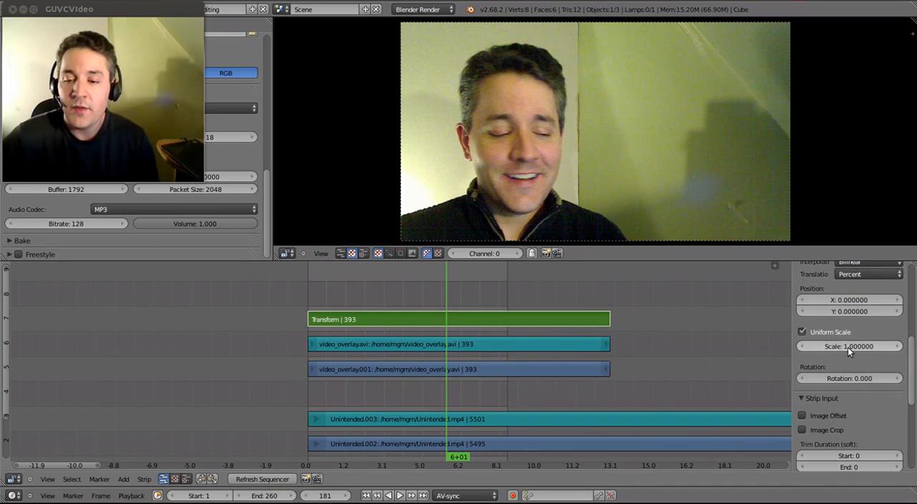
pyautogui.moveTo(849, 346)
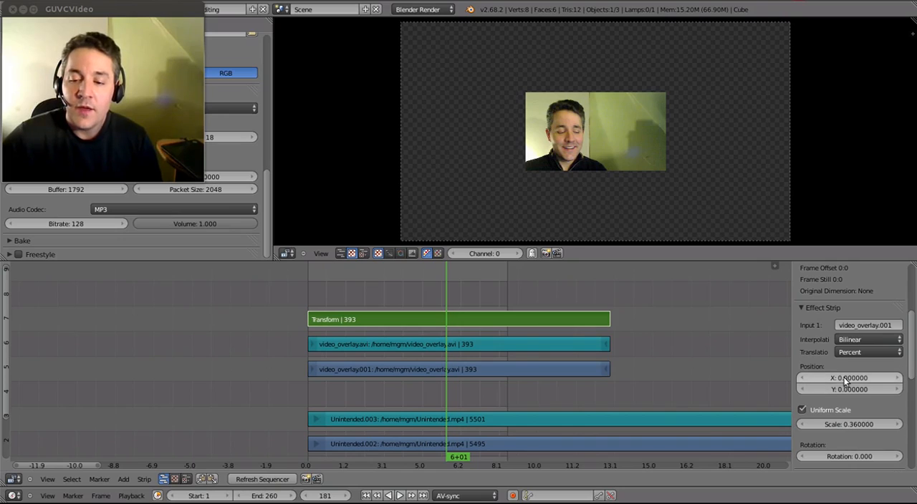
pyautogui.moveTo(849, 378)
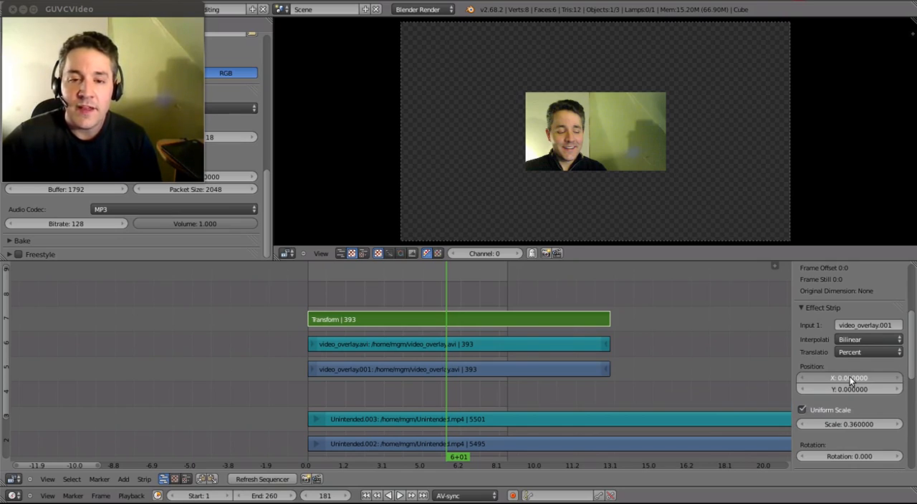
# Move the overlay to Position X 28.2, Y 19.9, then select video_overlay.001
pyautogui.moveTo(850, 377); pyautogui.dragTo(903, 377)
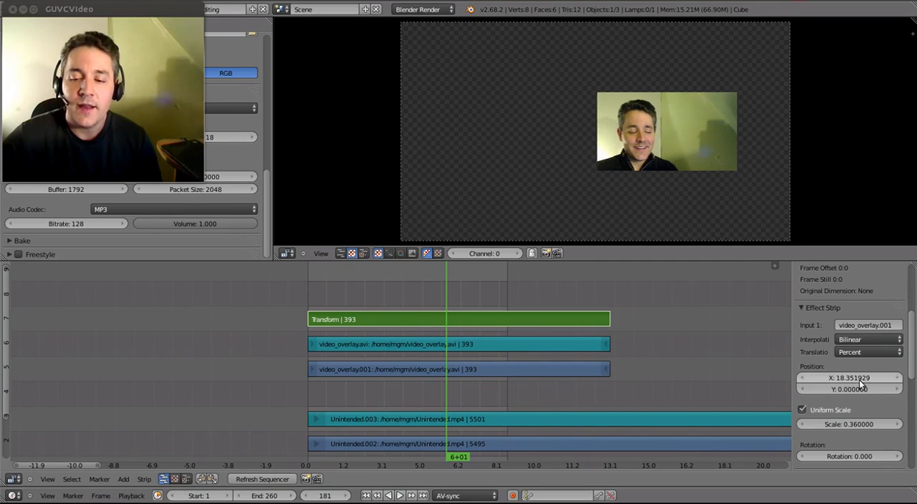
pyautogui.click(849, 378)
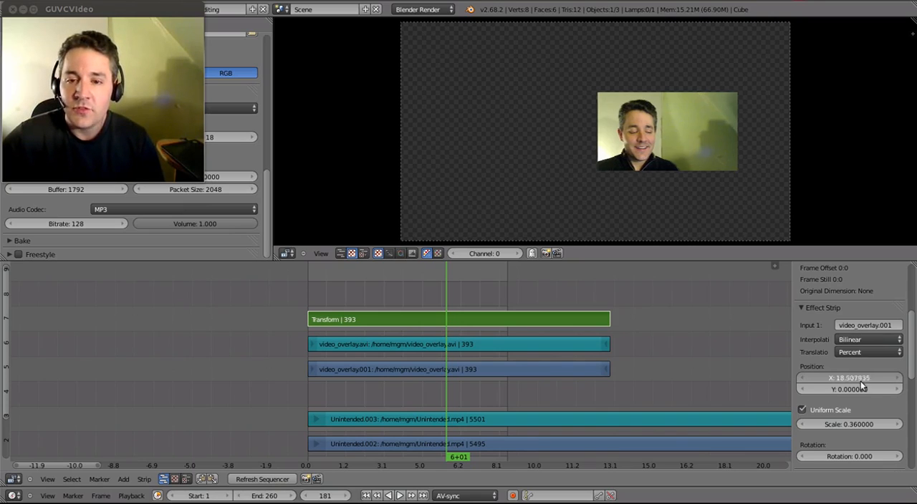
pyautogui.moveTo(849, 377); pyautogui.dragTo(864, 378)
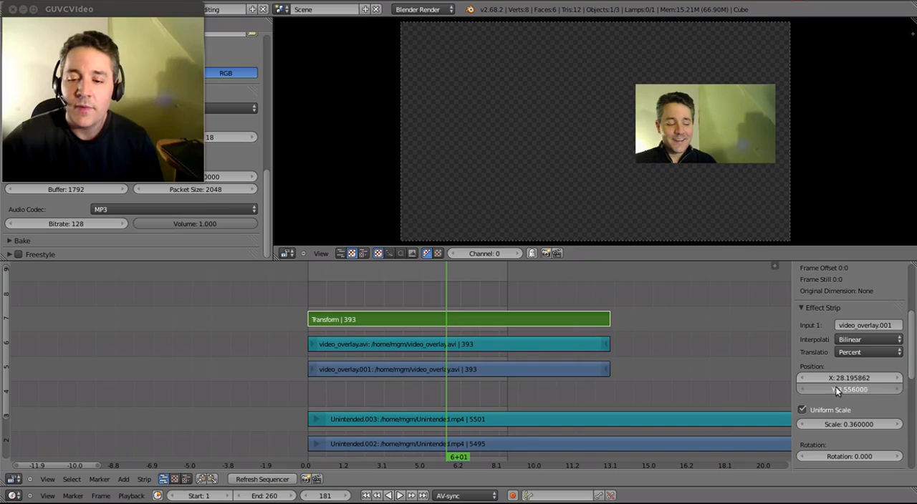
pyautogui.moveTo(849, 389); pyautogui.dragTo(849, 398)
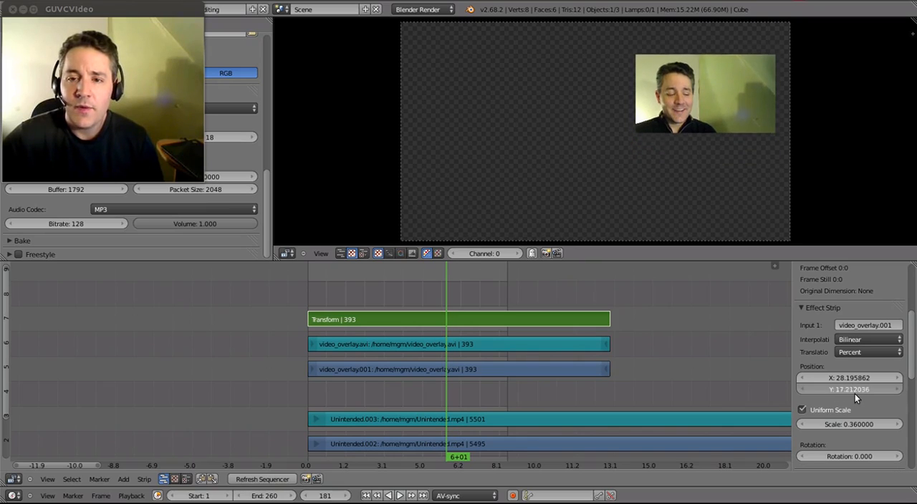
pyautogui.moveTo(849, 389); pyautogui.dragTo(863, 389)
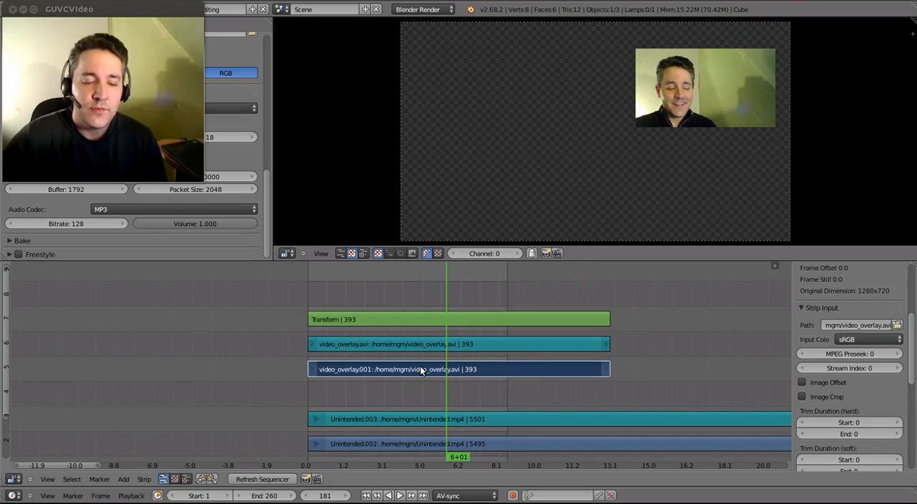
pyautogui.moveTo(410, 380)
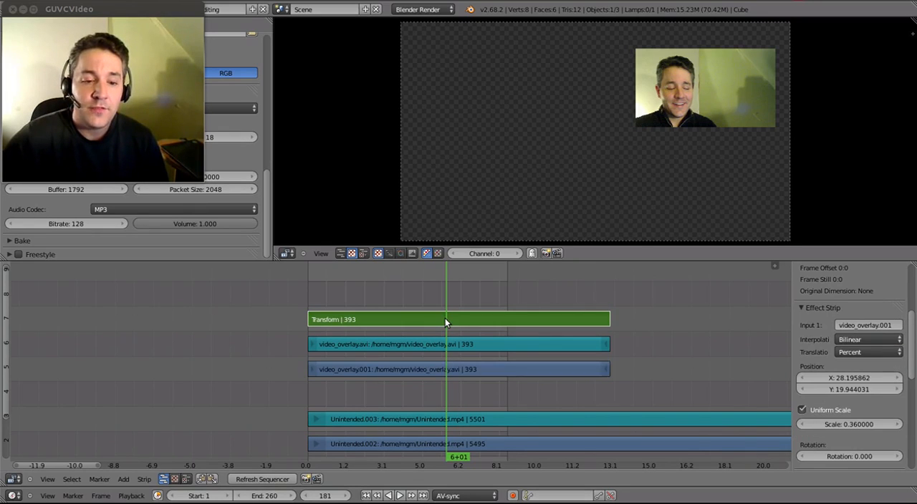
pyautogui.click(459, 369)
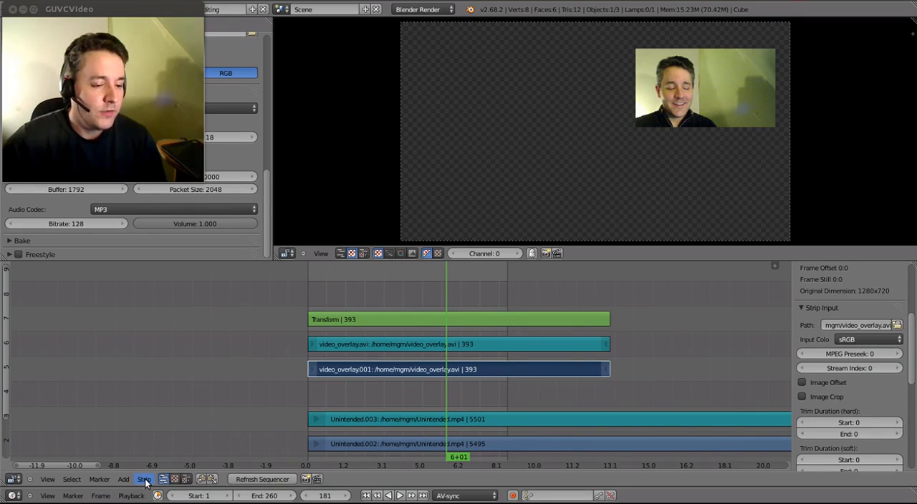
# Open the Strip menu to mute the original video_overlay.001 strip
pyautogui.click(144, 479)
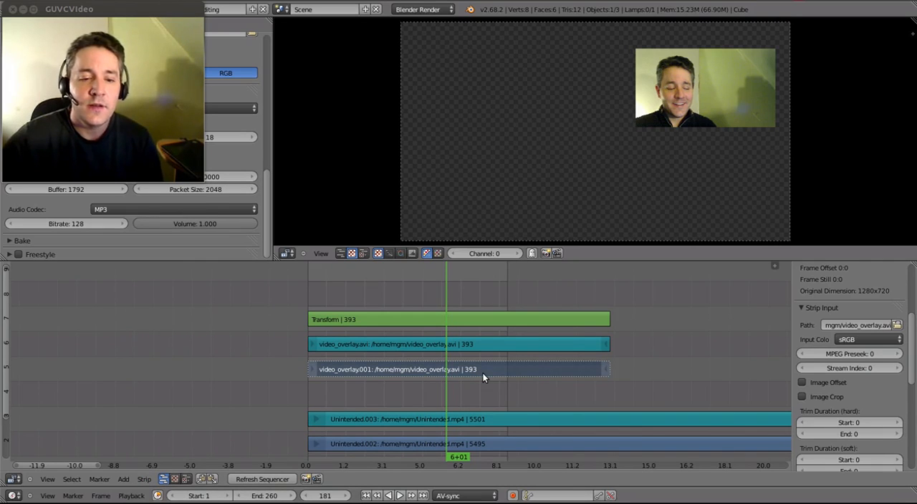
pyautogui.moveTo(672, 354)
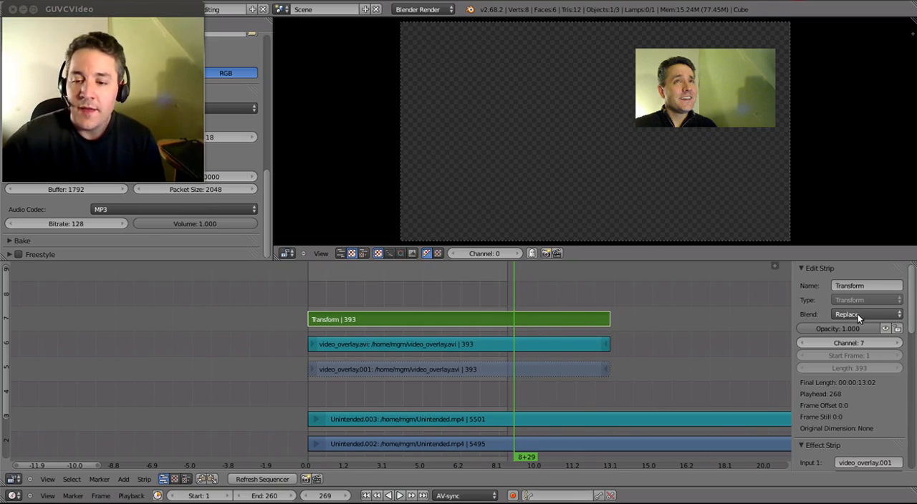
# Set the Transform strip's blend mode to Over Drop, then select Unintended.003
pyautogui.click(865, 313)
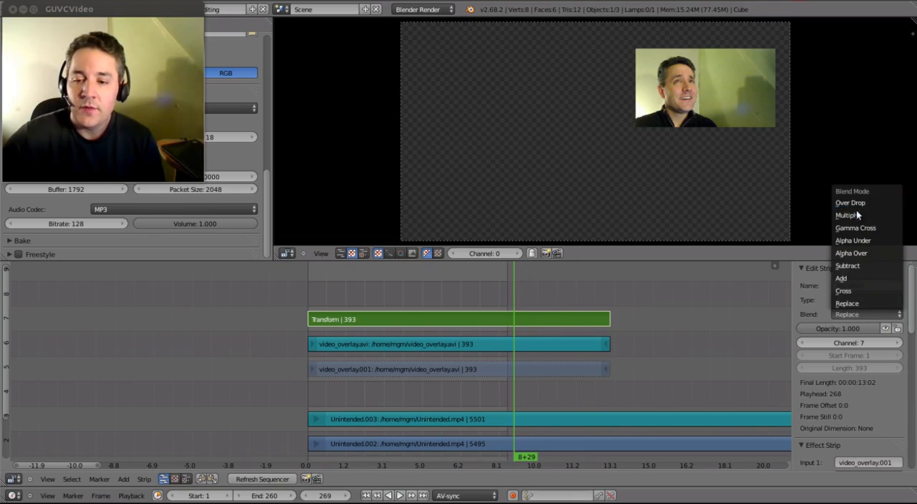
pyautogui.click(850, 202)
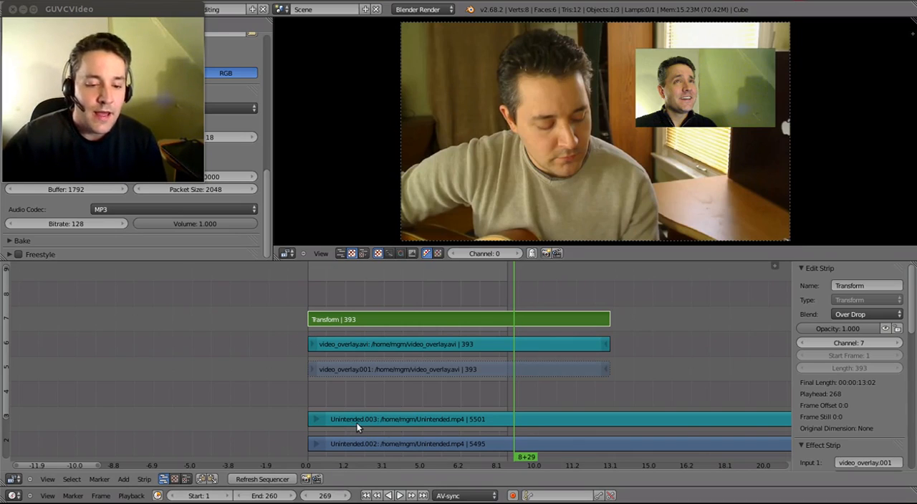
pyautogui.click(430, 419)
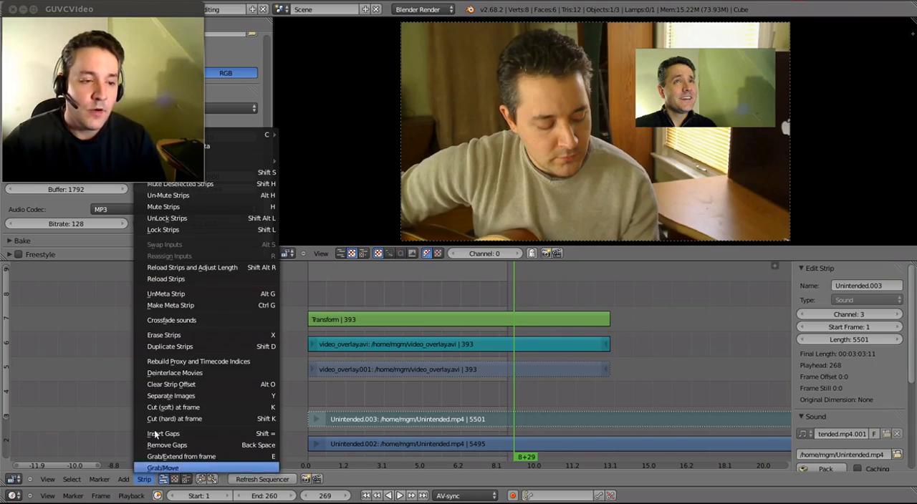
pyautogui.moveTo(189, 217)
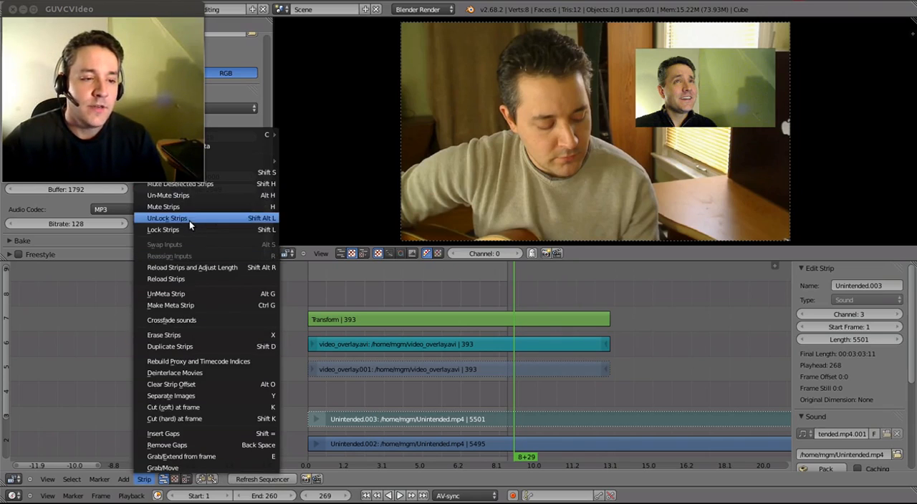
pyautogui.moveTo(201, 206)
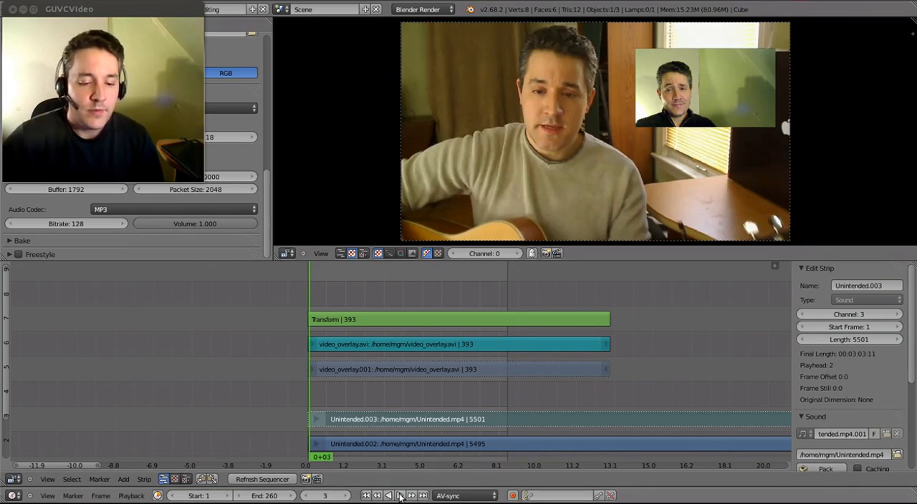
# Start playback of the guitar footage with the top-right webcam inset
pyautogui.click(393, 495)
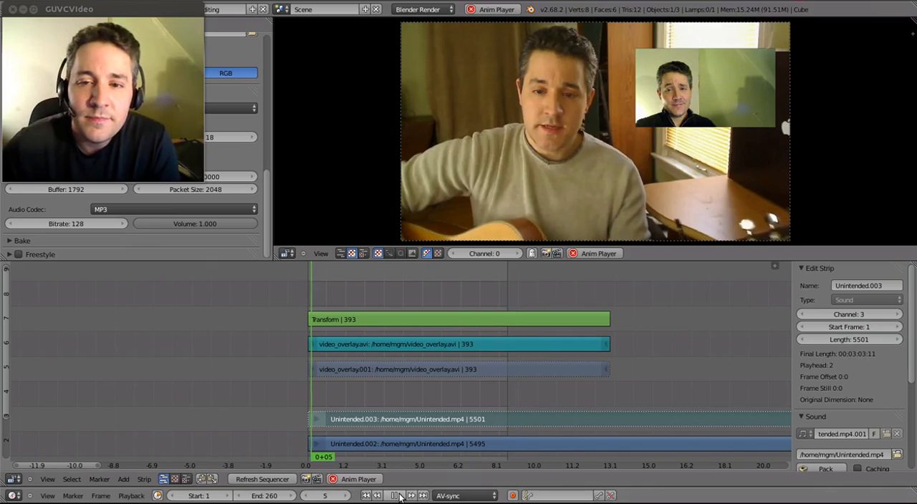
pyautogui.click(394, 496)
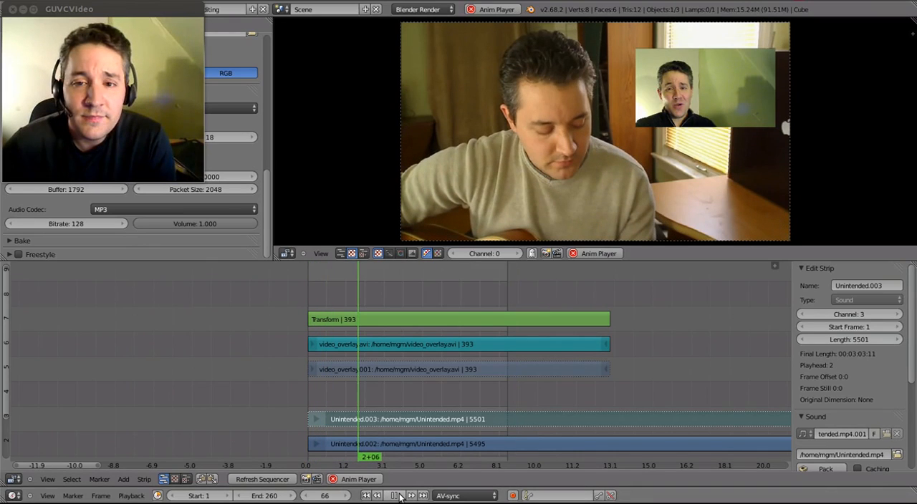
pyautogui.click(394, 496)
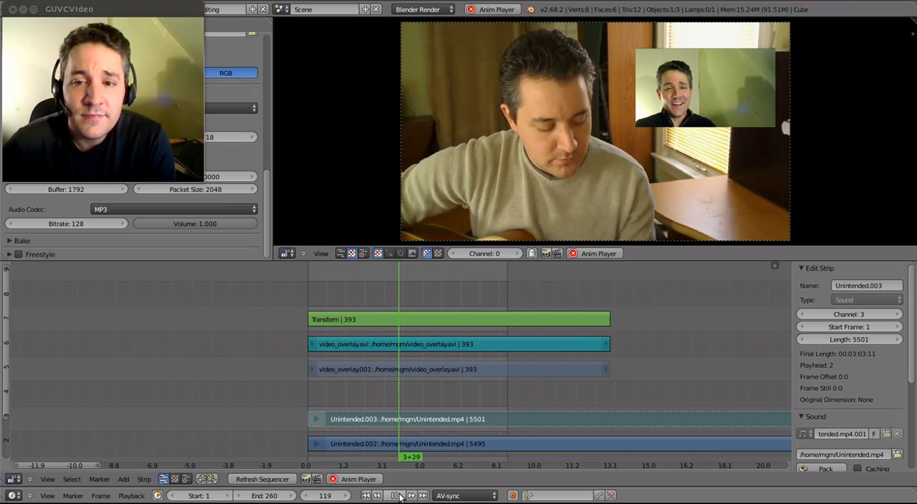
pyautogui.click(393, 495)
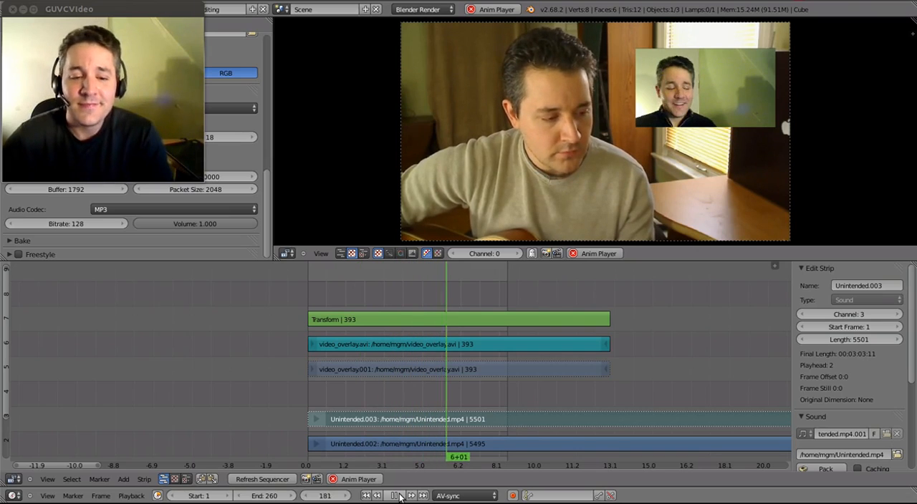